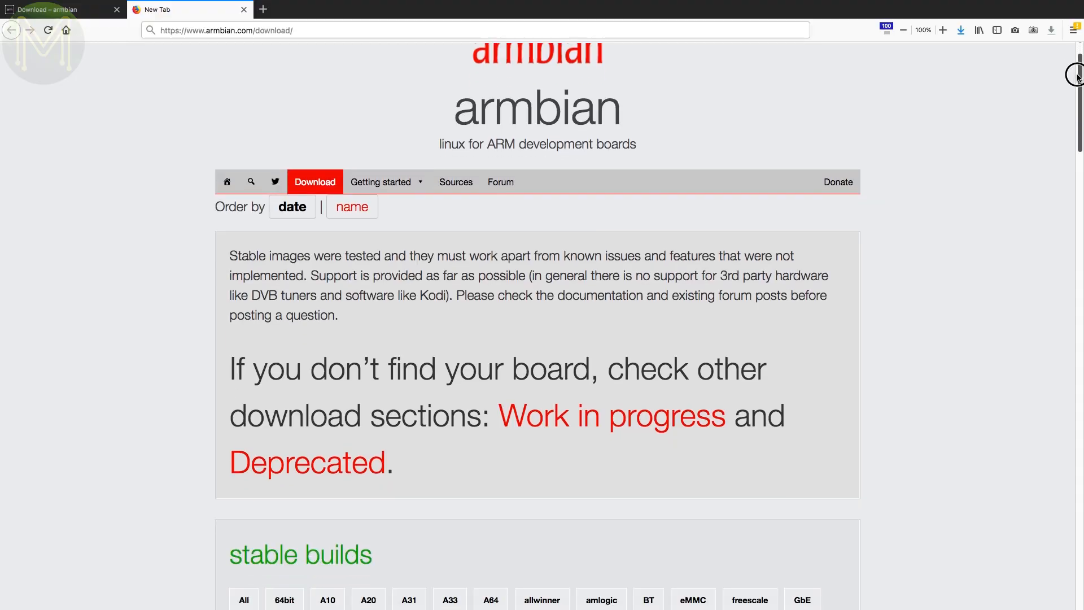
scroll("down", 3)
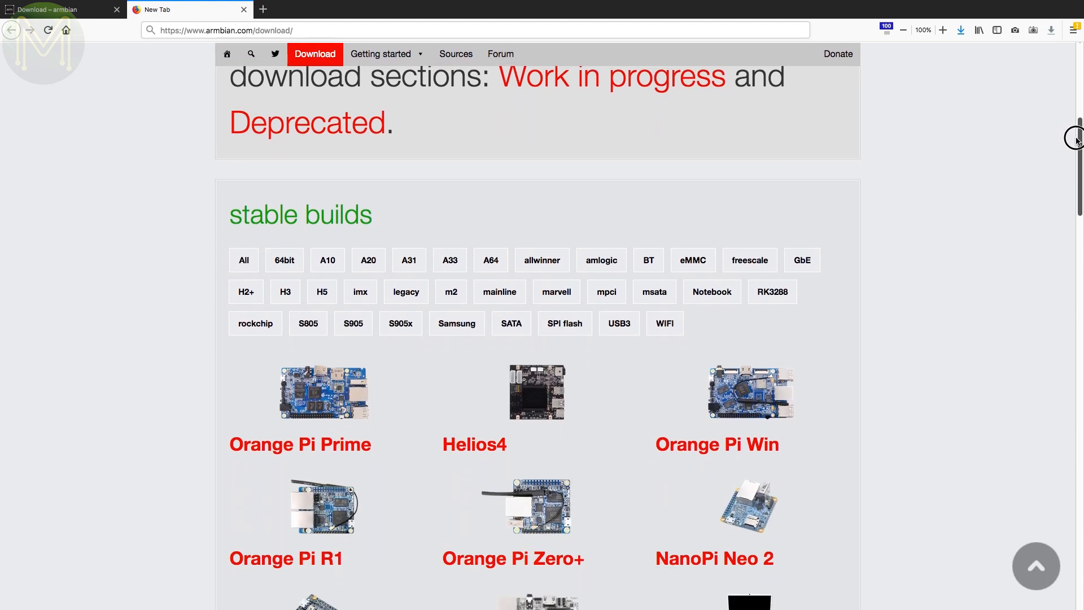
scroll("down", 3)
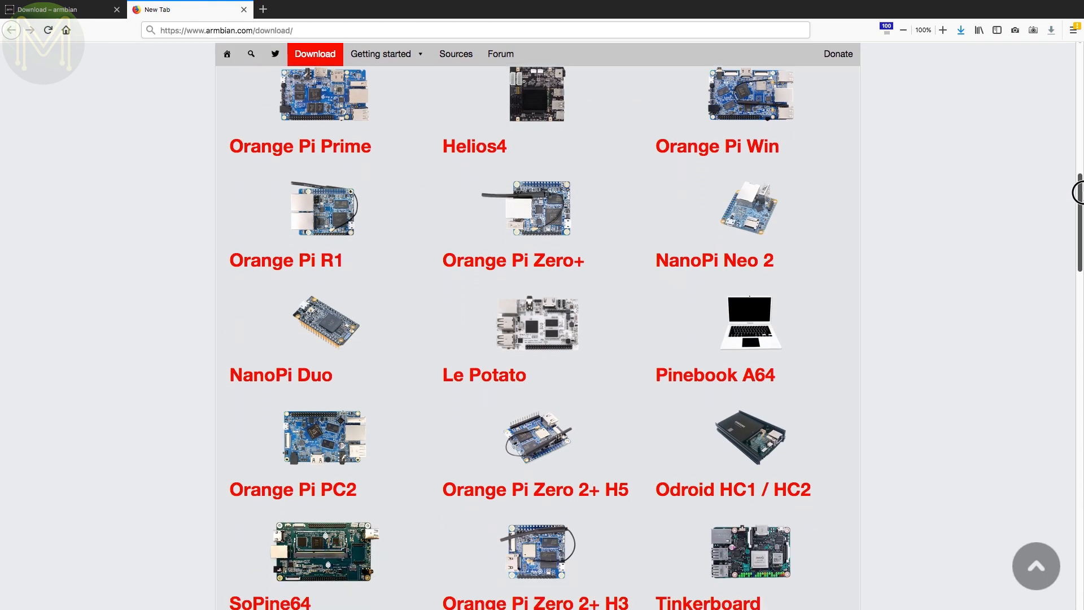
scroll("down", 3)
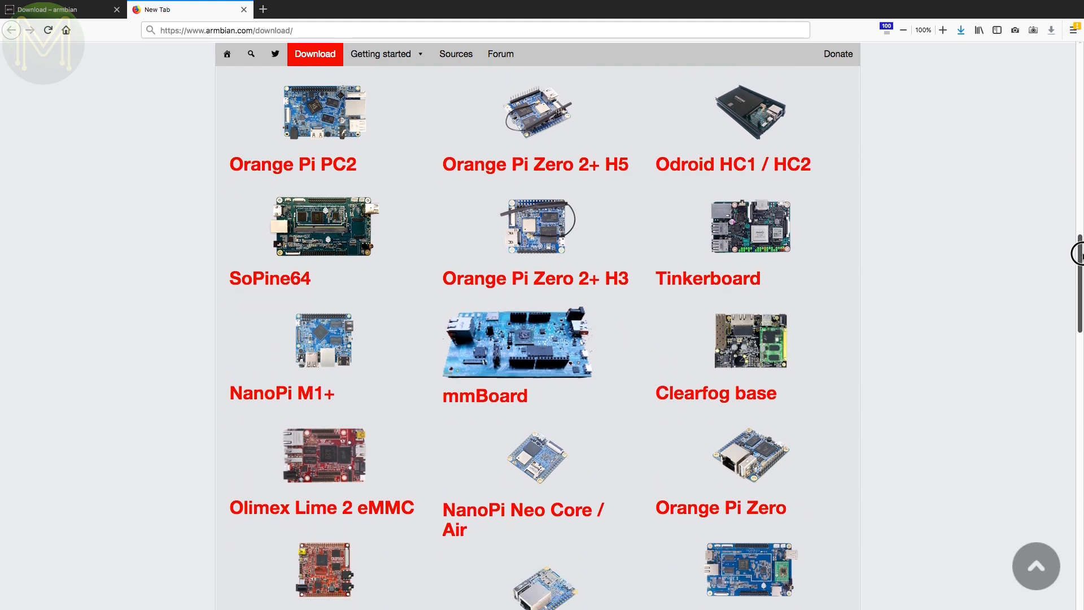
scroll("down", 3)
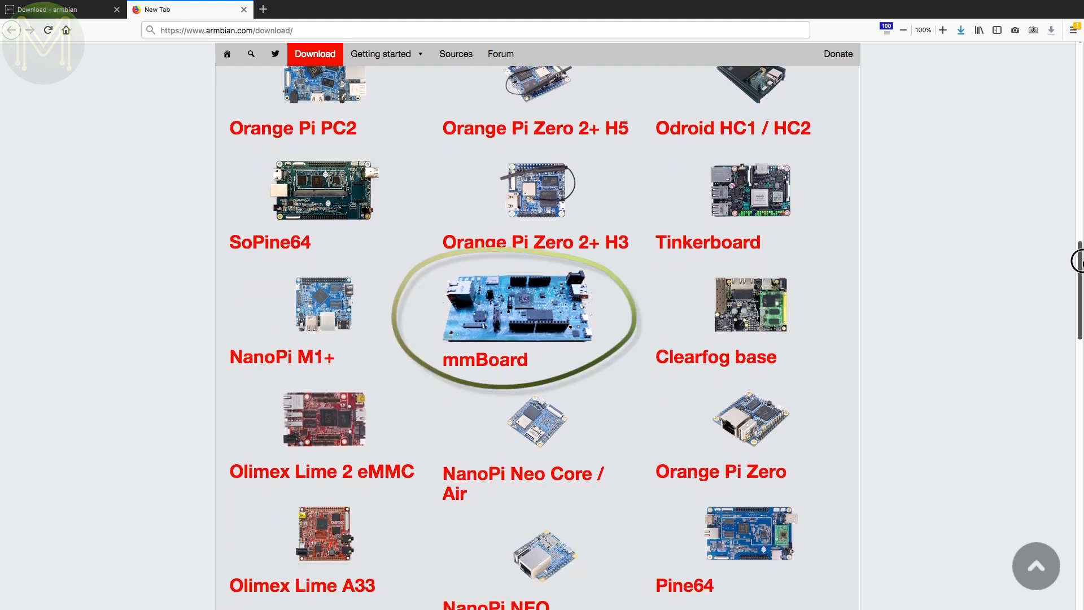